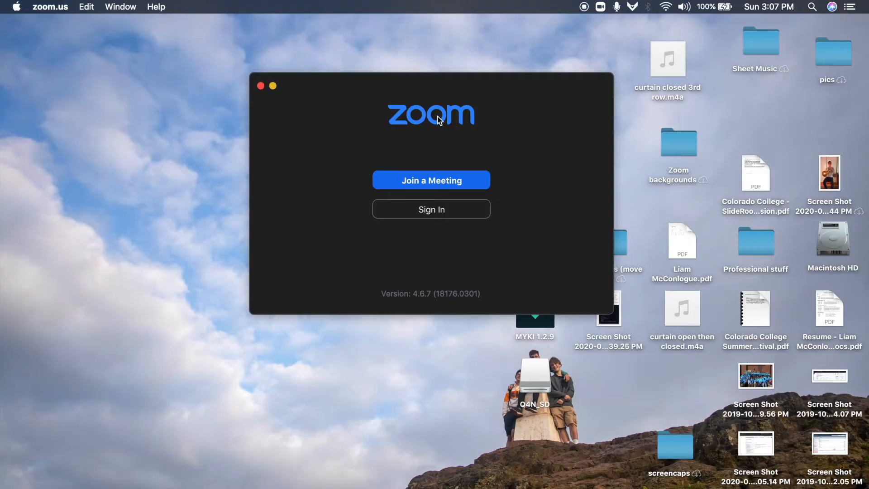
- Bring up the Zoom quick menu from the macOS menu bar icon
left_click(600, 7)
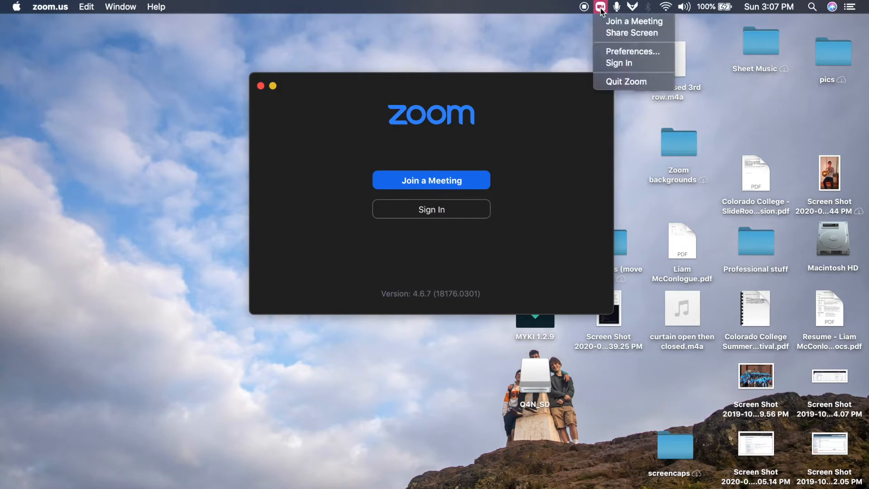
mouse_move(632, 51)
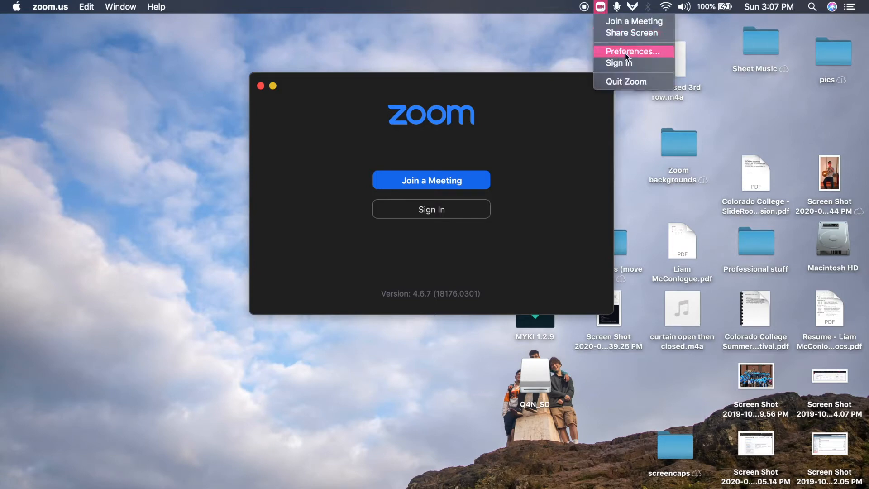
- Bring up Zoom's Settings window on the Audio section and move it into view
left_click(632, 52)
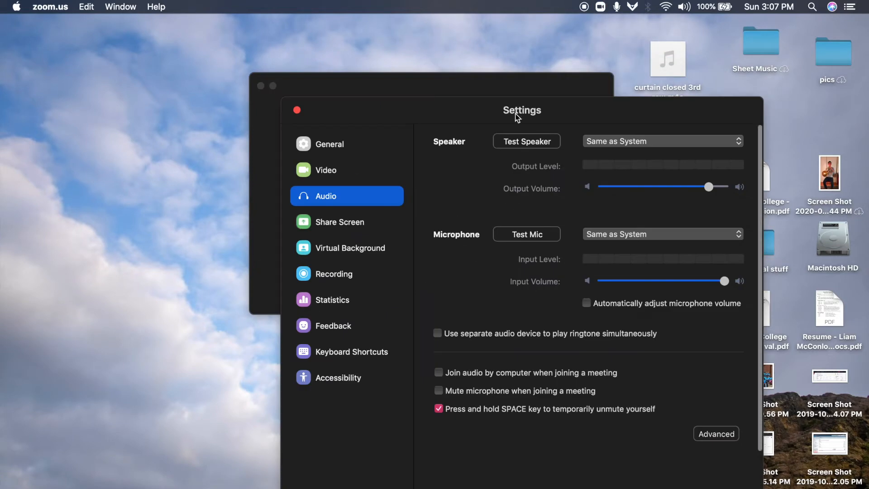
left_click_drag(521, 109, 462, 80)
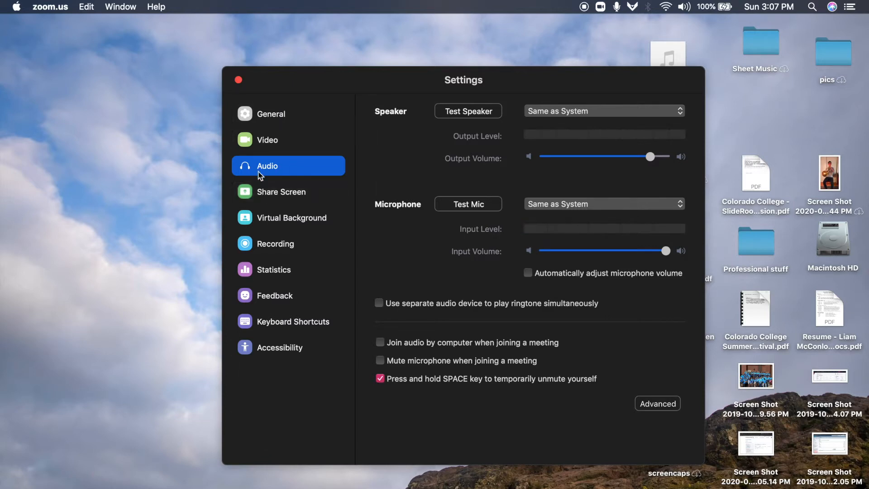
mouse_move(279, 170)
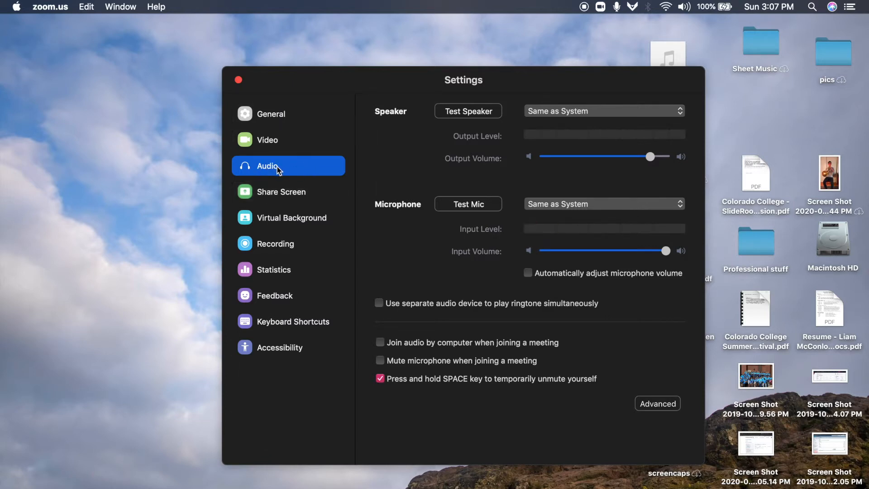
mouse_move(497, 245)
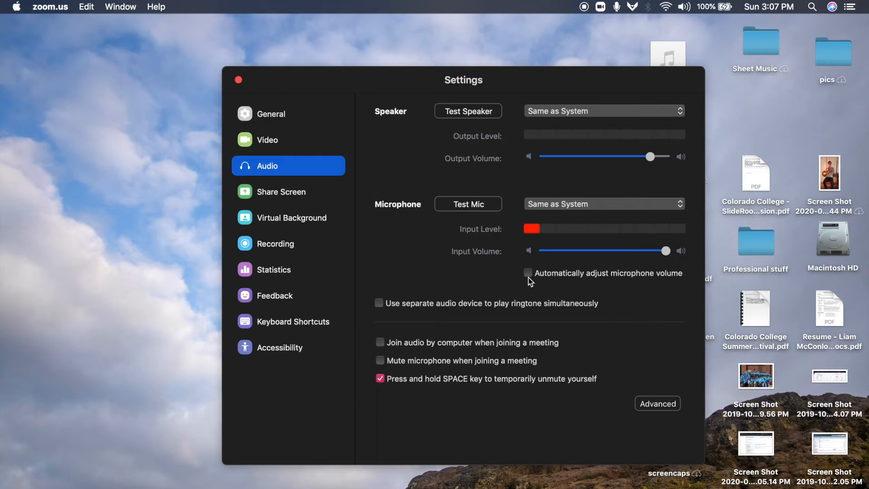
- In Advanced audio, enable the in-meeting Original Sound option with both background noise suppressions on Disable
left_click(656, 403)
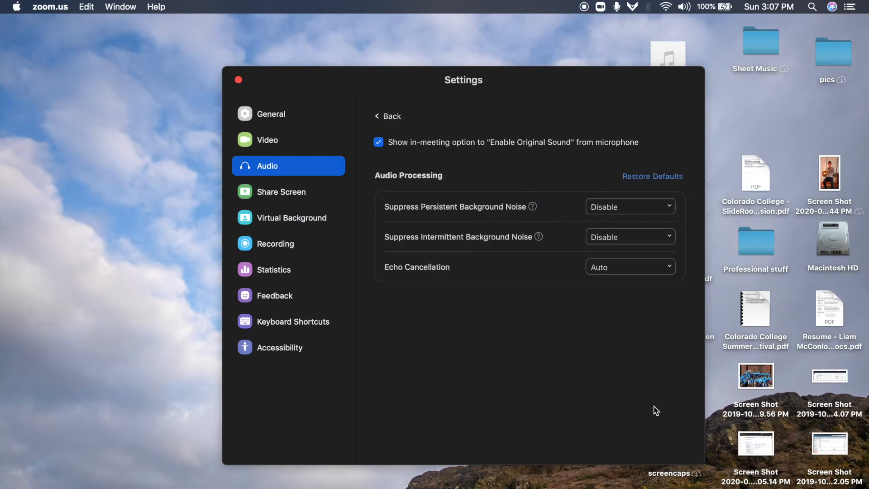
mouse_move(378, 142)
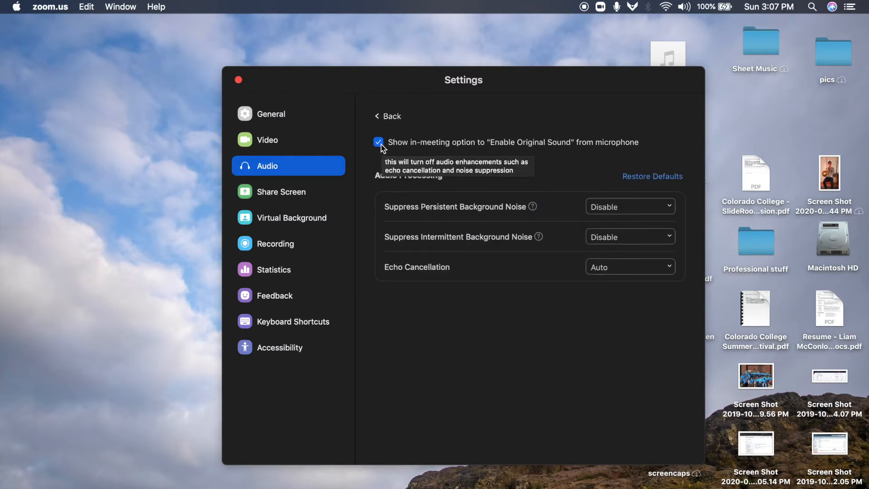
mouse_move(371, 175)
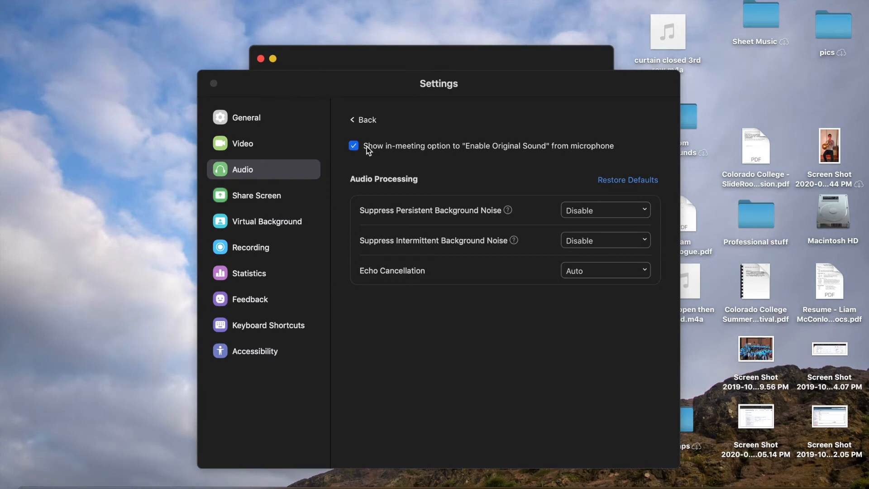
mouse_move(361, 160)
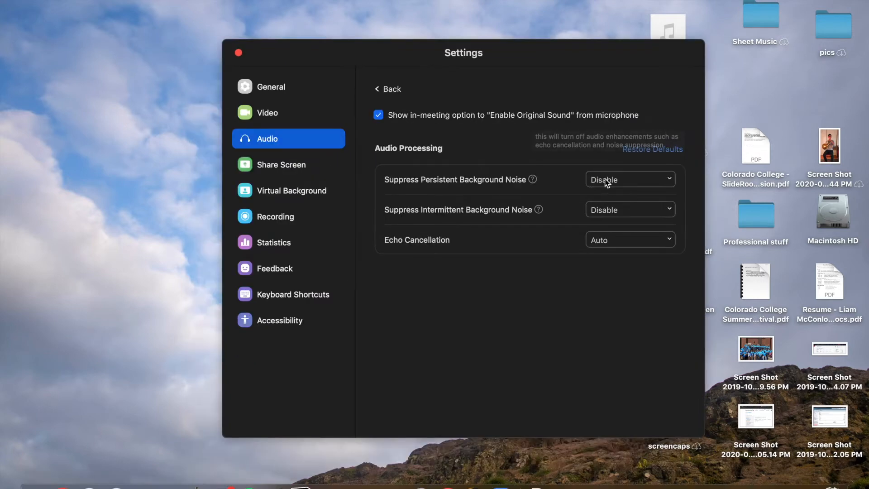
left_click(628, 180)
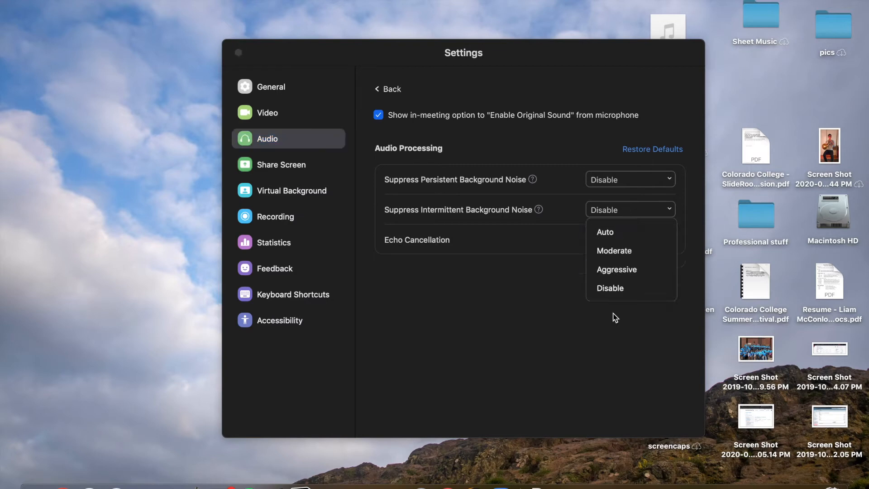
left_click(604, 232)
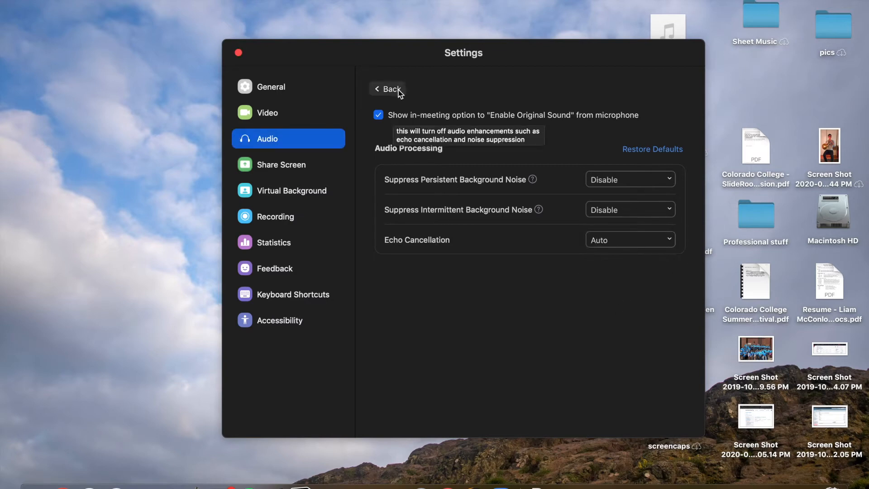
- Return to the main Audio page with the input volume kept high
left_click(387, 88)
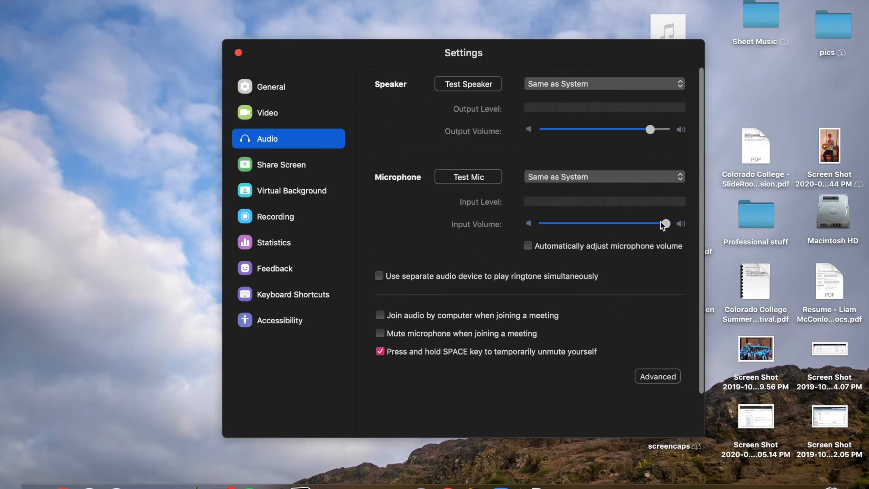
left_click_drag(663, 223, 665, 223)
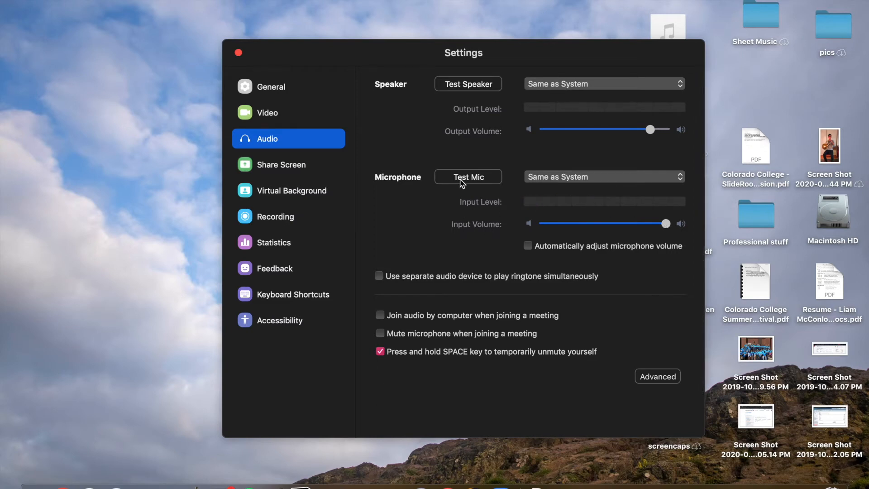
- Record a microphone test sample and listen to its playback
left_click(467, 177)
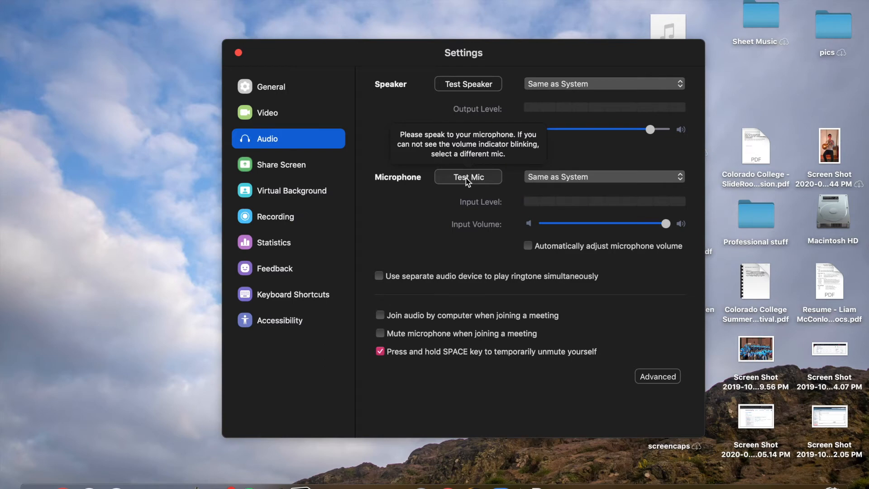
left_click(467, 176)
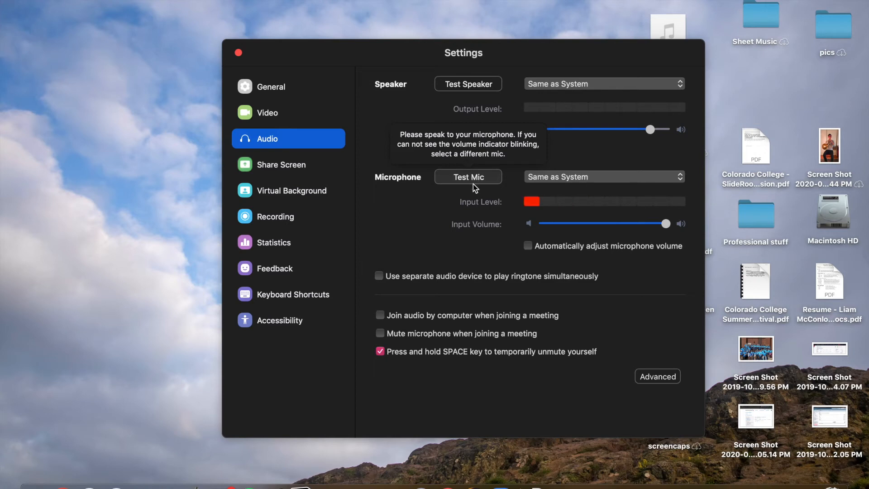
left_click(467, 176)
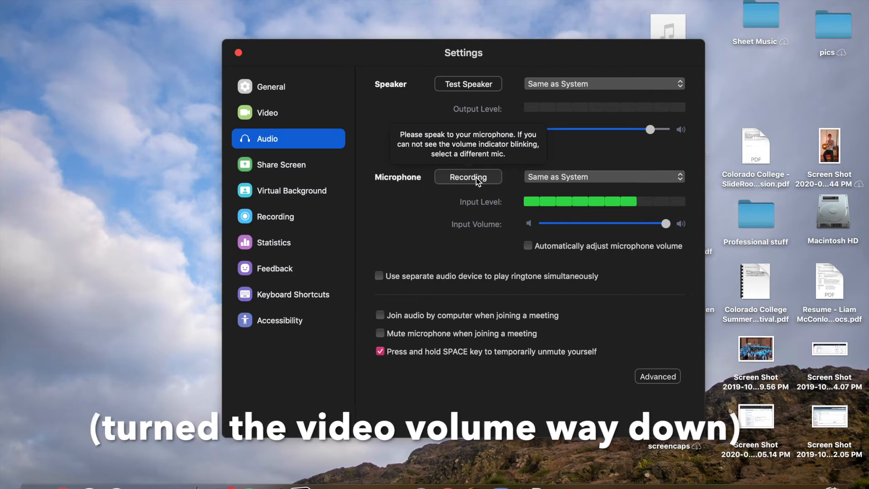
left_click(466, 176)
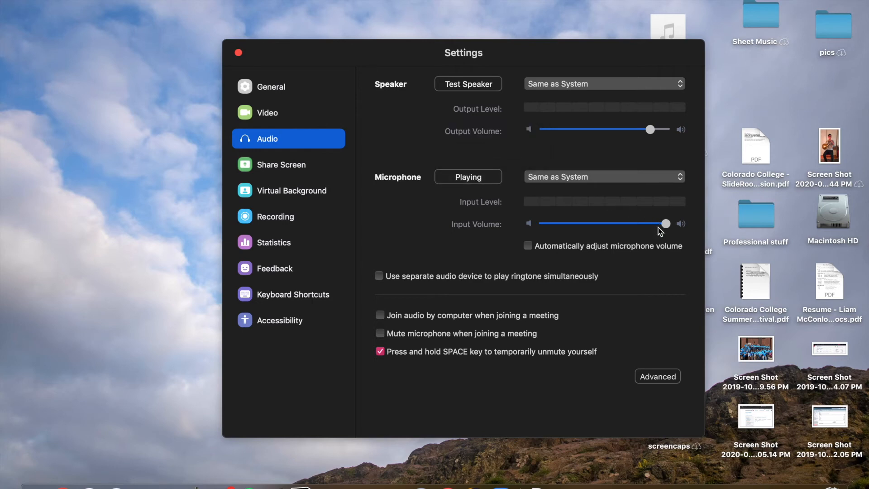
left_click(467, 176)
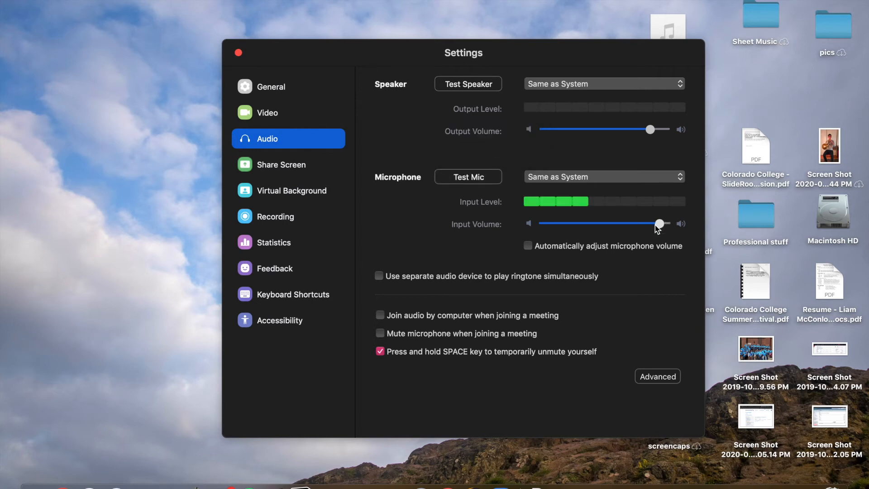
- Lower the Input Volume to a moderate level and record and play back another mic test
left_click_drag(657, 223, 635, 222)
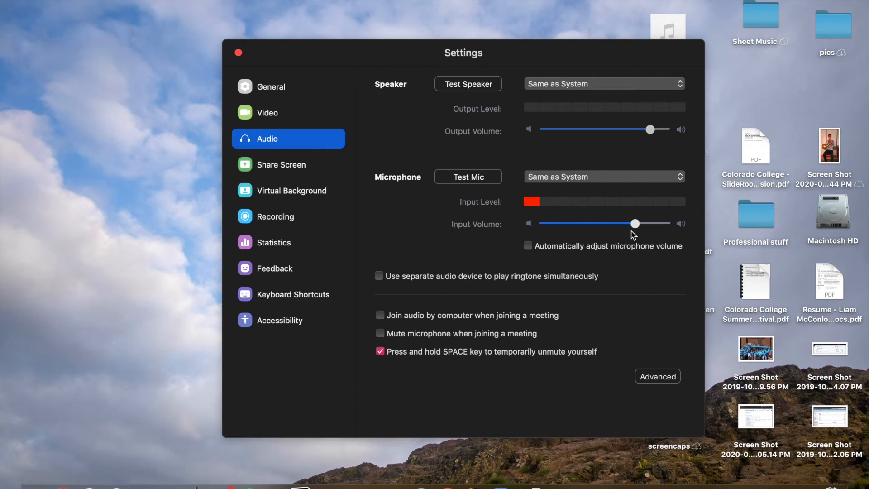
left_click(467, 177)
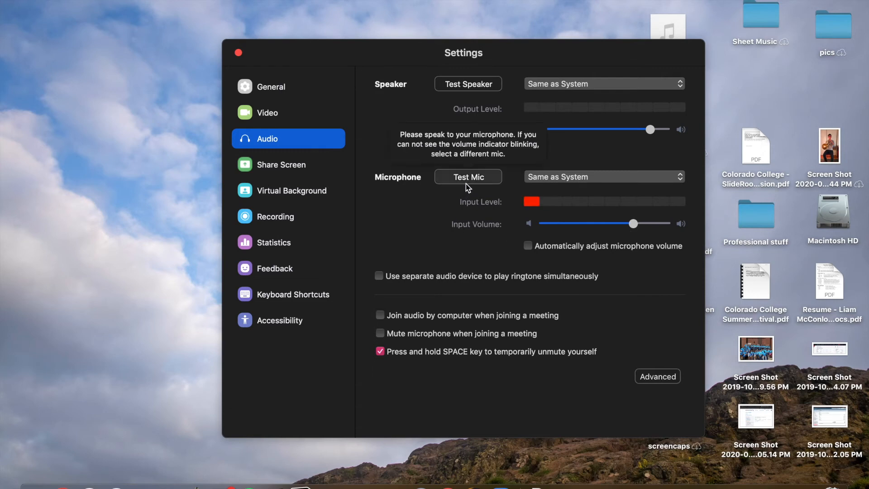
left_click(467, 176)
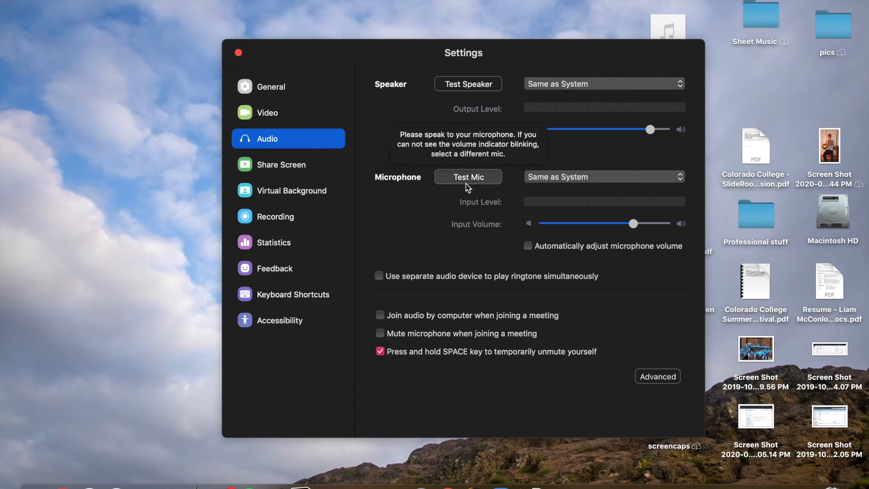
left_click(467, 176)
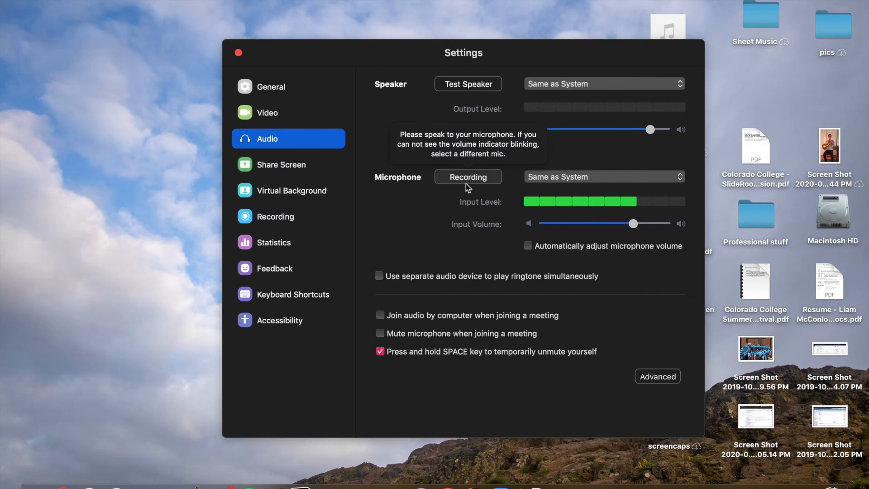
left_click(467, 176)
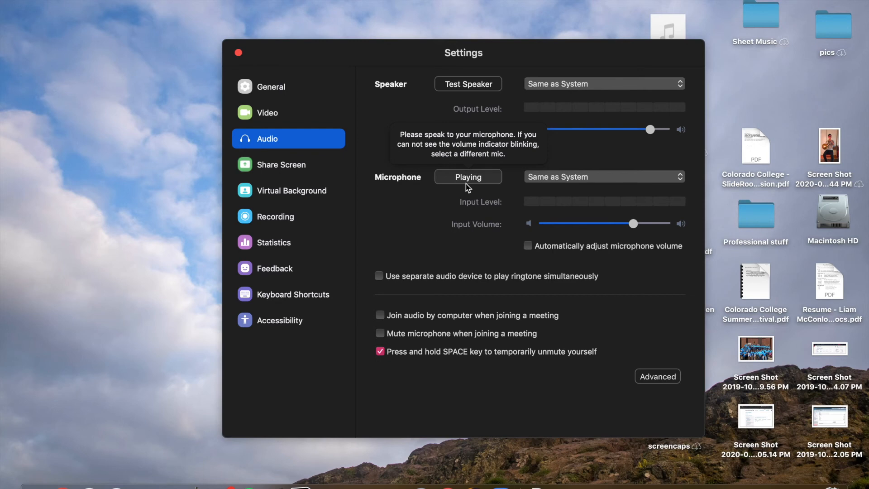
left_click(467, 176)
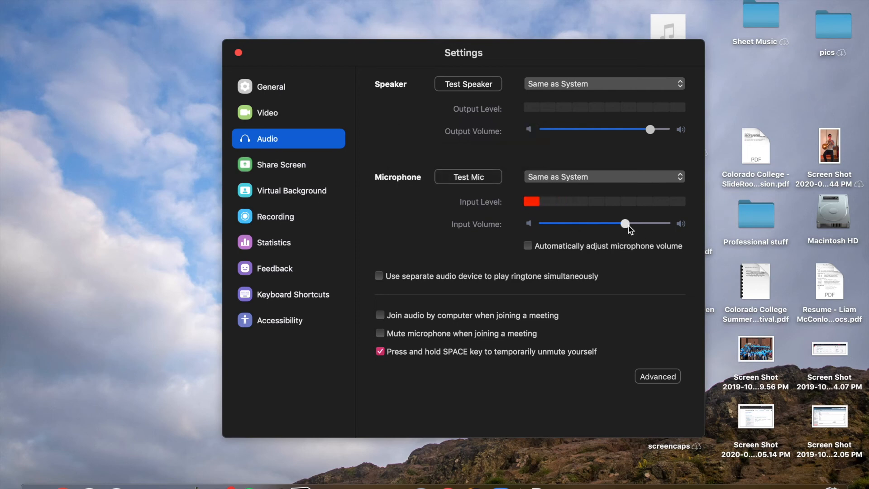
left_click(468, 176)
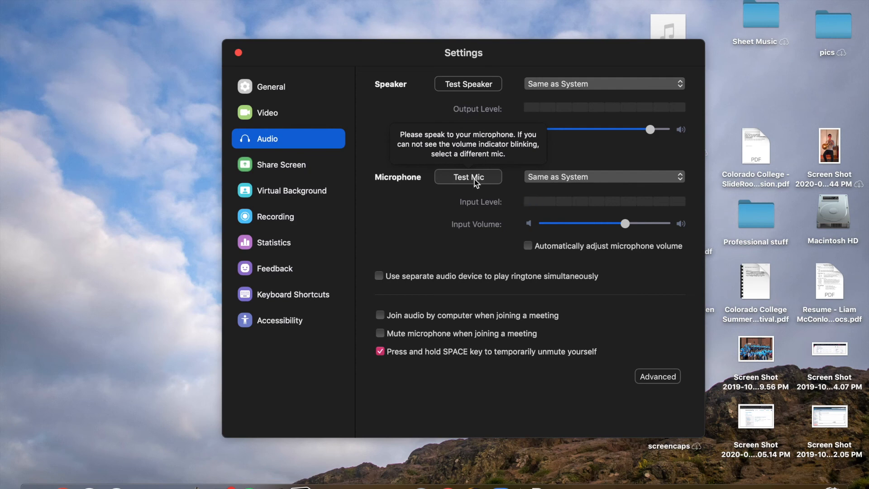
left_click(468, 176)
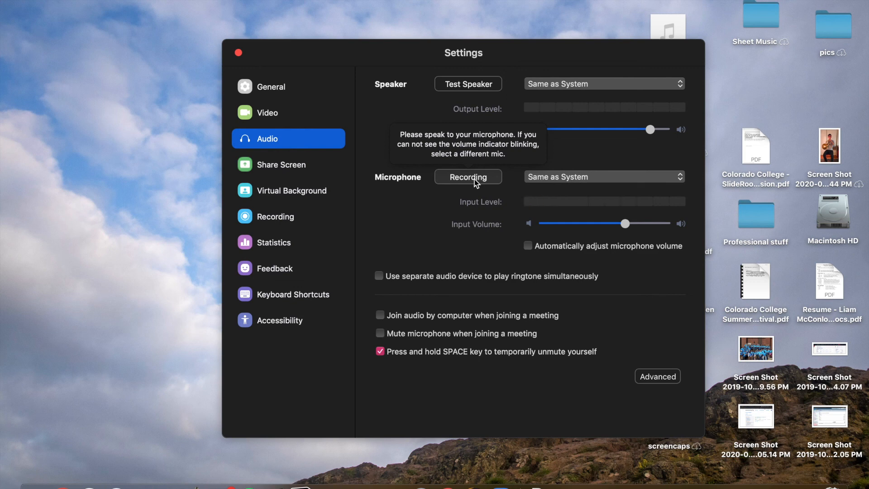
left_click(467, 176)
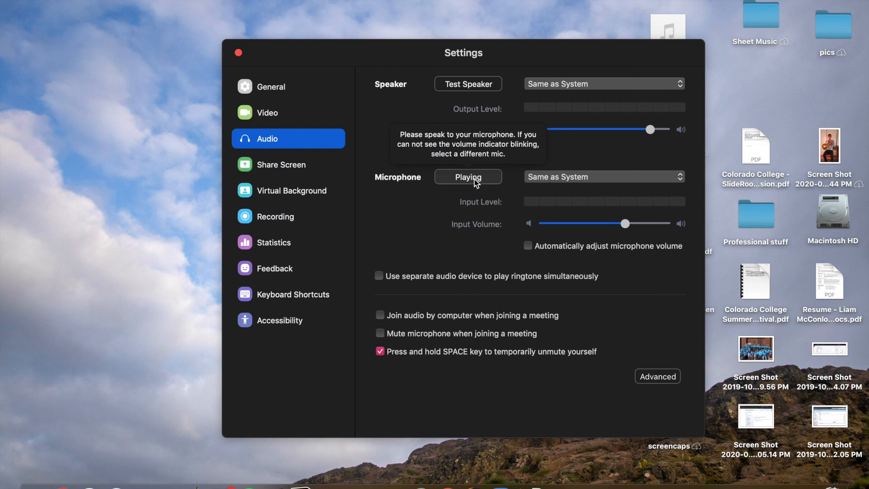
left_click(467, 176)
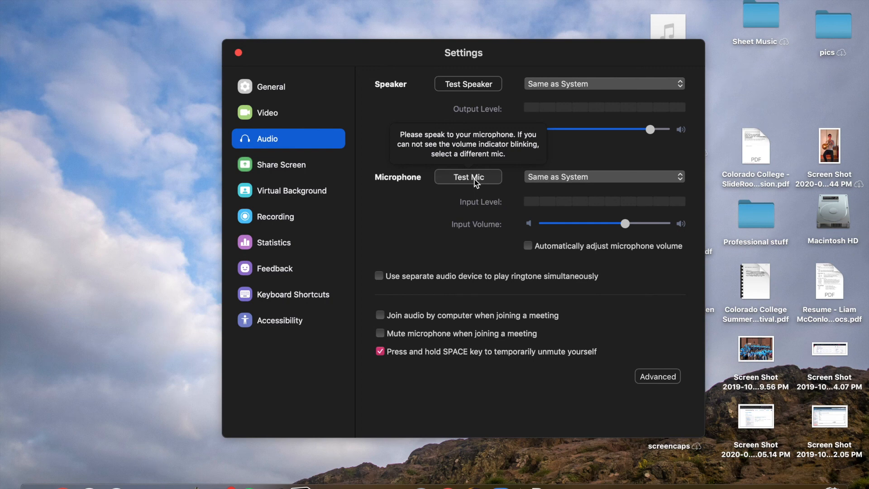